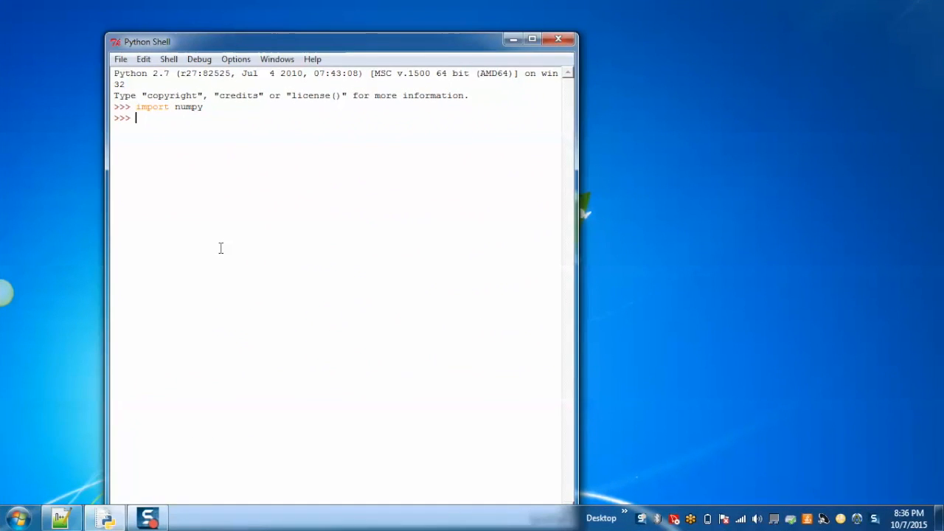
Define list1 = [1,2,3] and list2 = [4,5,6] in the shell.
{"action": "type", "text": "list"}
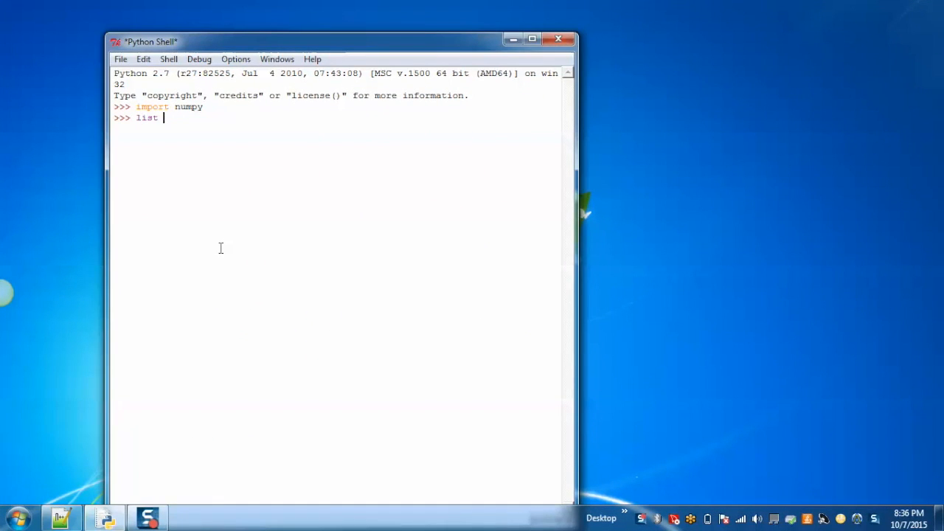
{"action": "type", "text": "1=[]"}
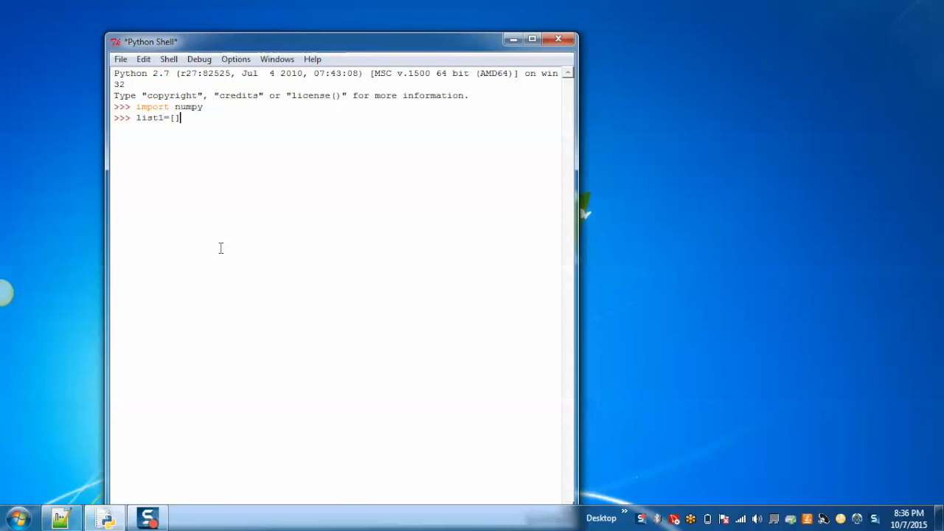
{"action": "type", "text": "1,2,3"}
{"action": "type", "text": "li"}
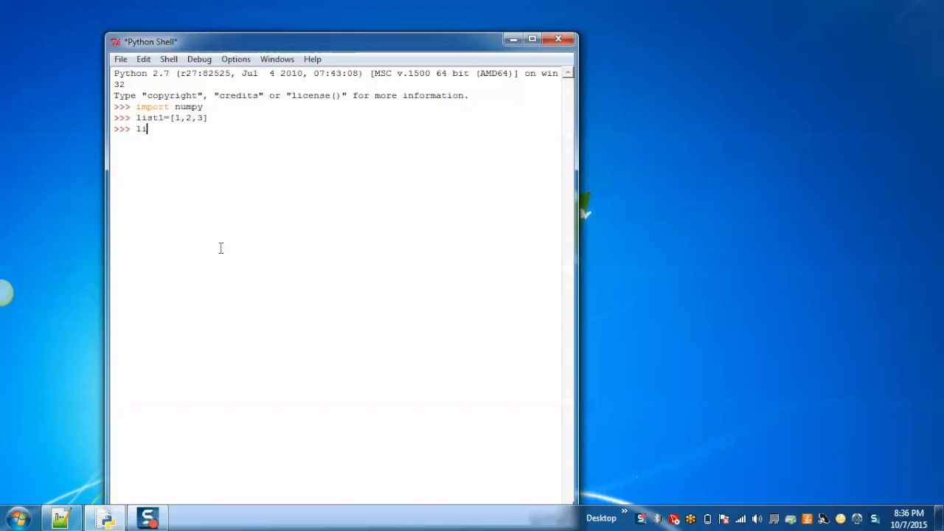
{"action": "type", "text": "st2="}
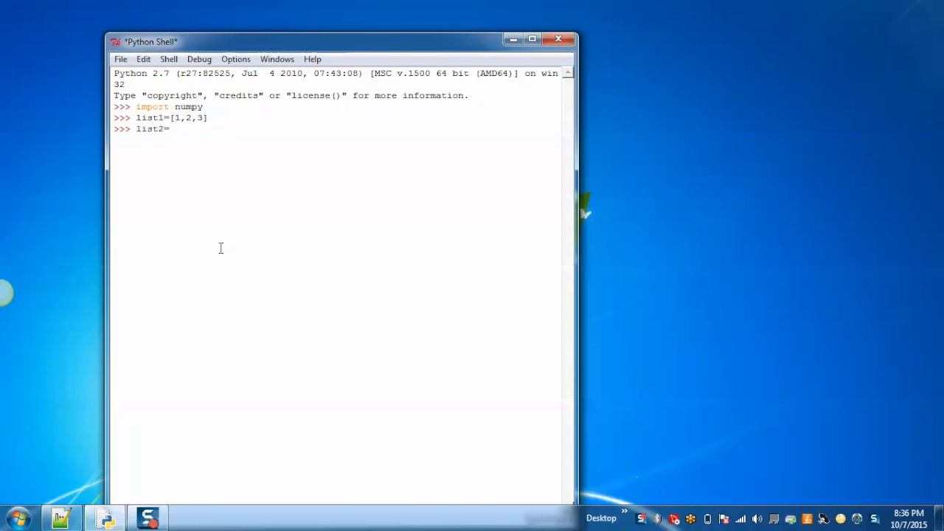
{"action": "type", "text": "[]"}
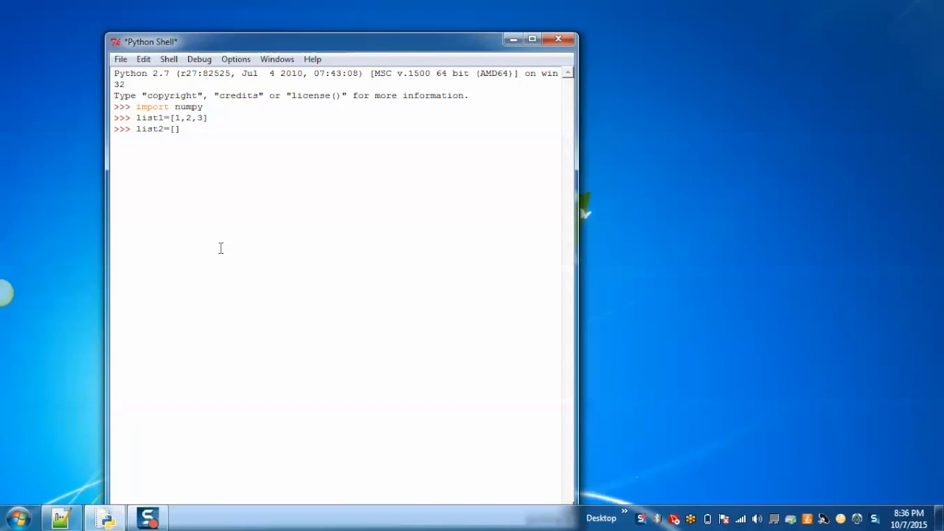
{"action": "type", "text": "4,5,6"}
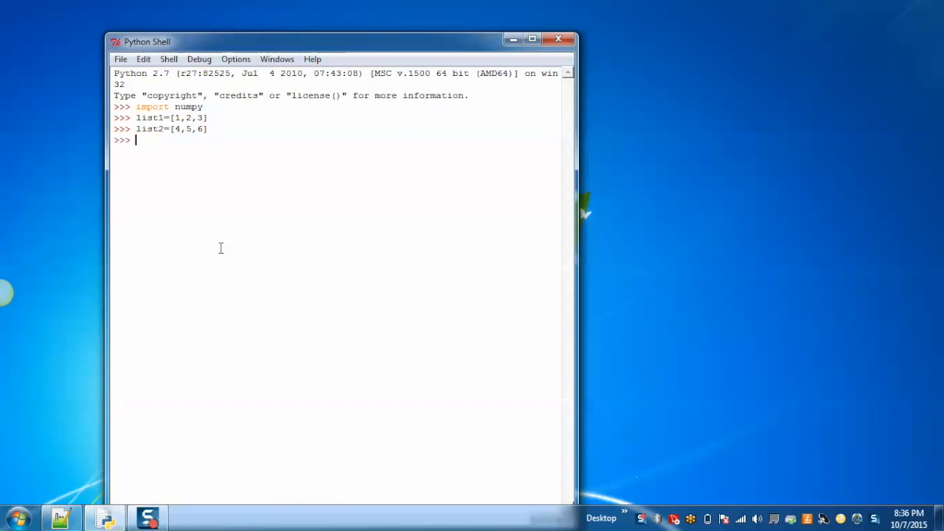
Concatenate into list3 = list1 + list2 and print it to get [1, 2, 3, 4, 5, 6].
{"action": "type", "text": "list3="}
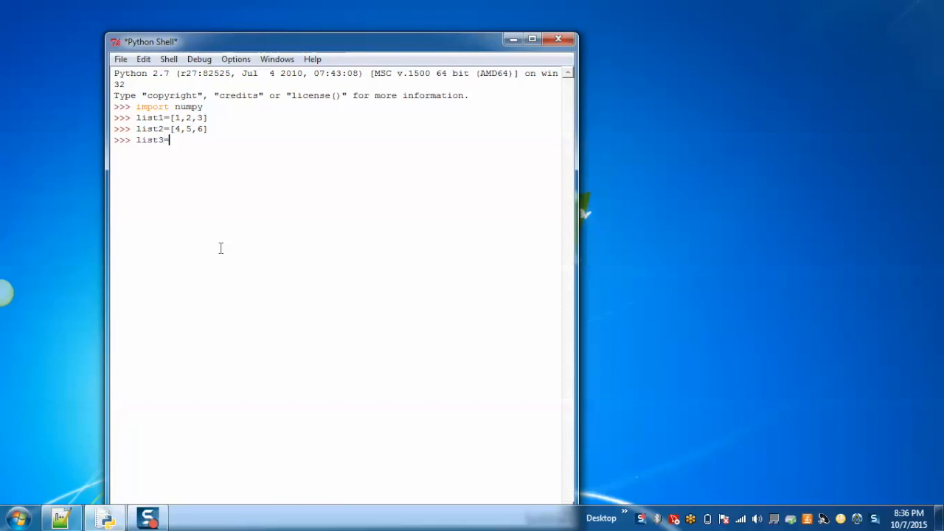
{"action": "type", "text": "list"}
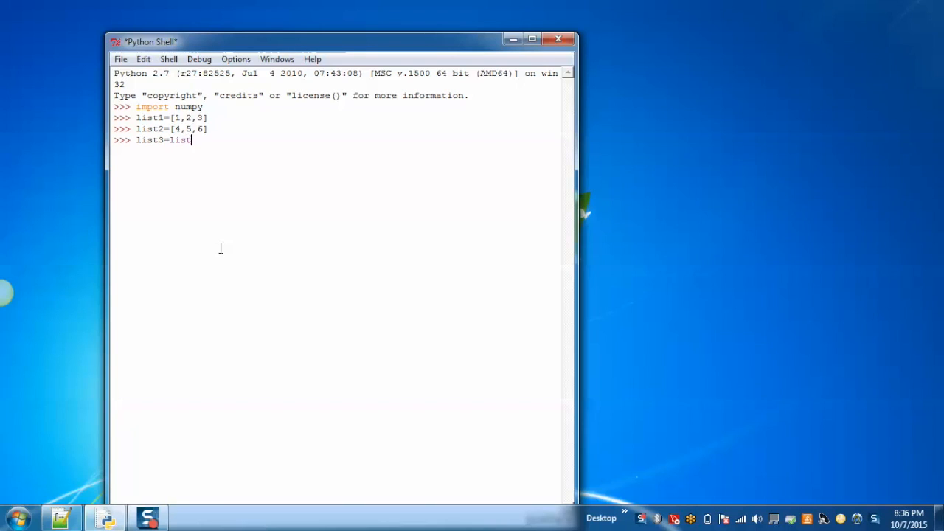
{"action": "type", "text": "1+list"}
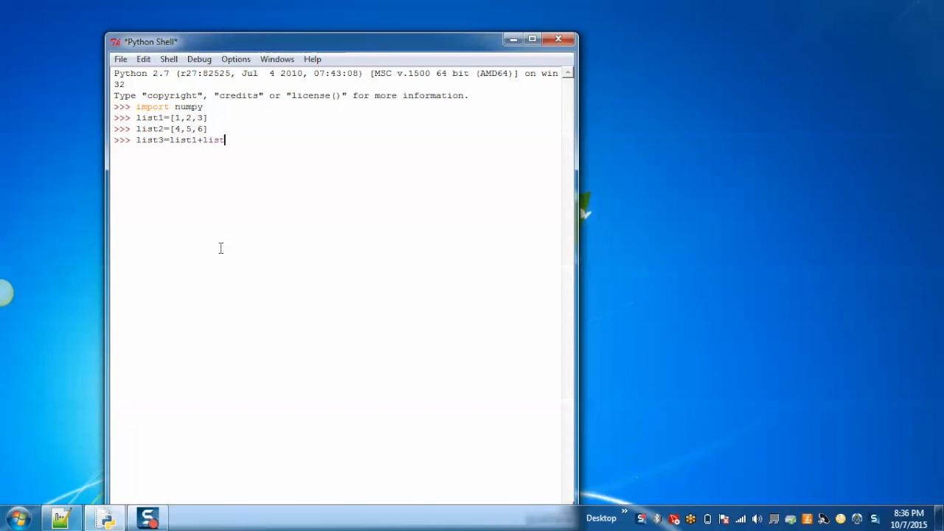
{"action": "key", "text": "Return"}
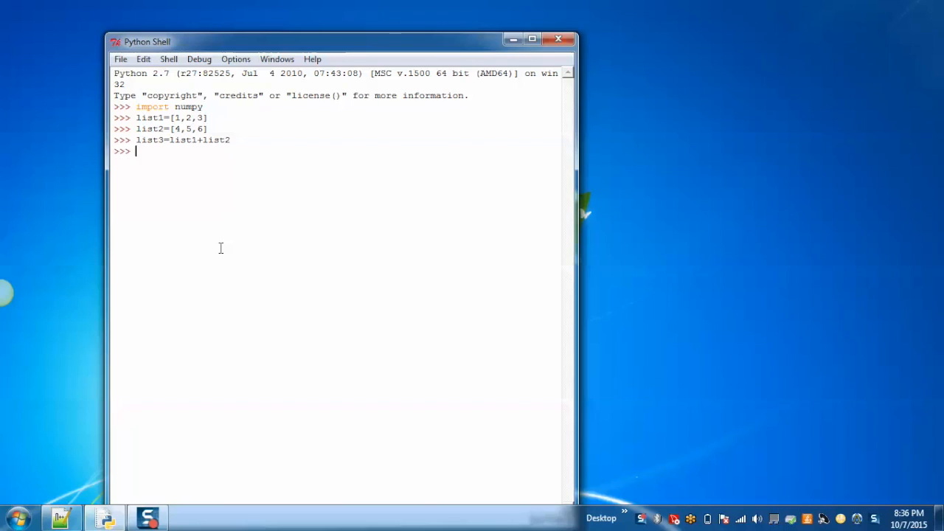
{"action": "type", "text": "p"}
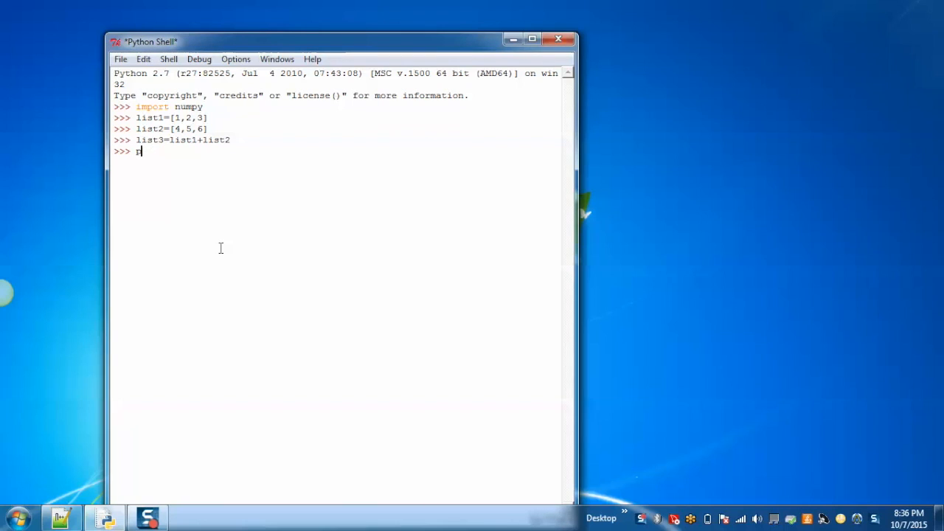
{"action": "type", "text": "rint list"}
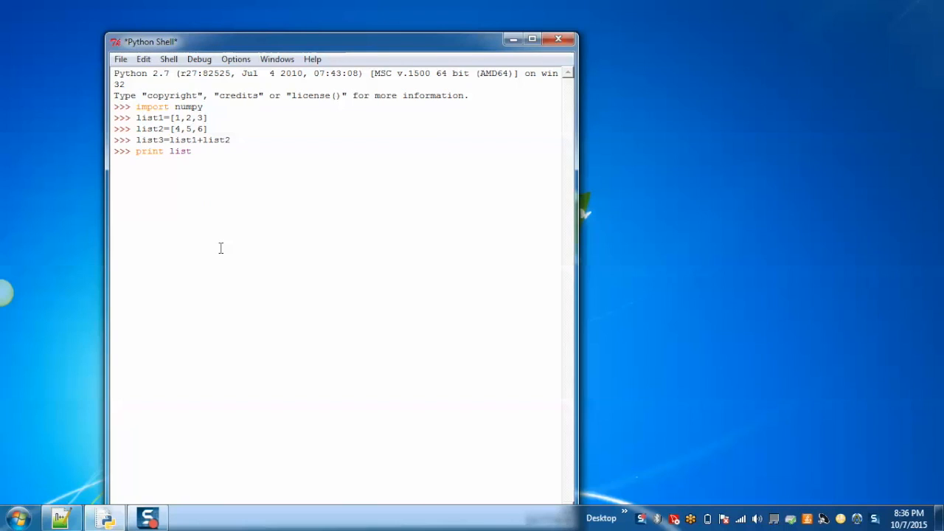
{"action": "key", "text": "Return"}
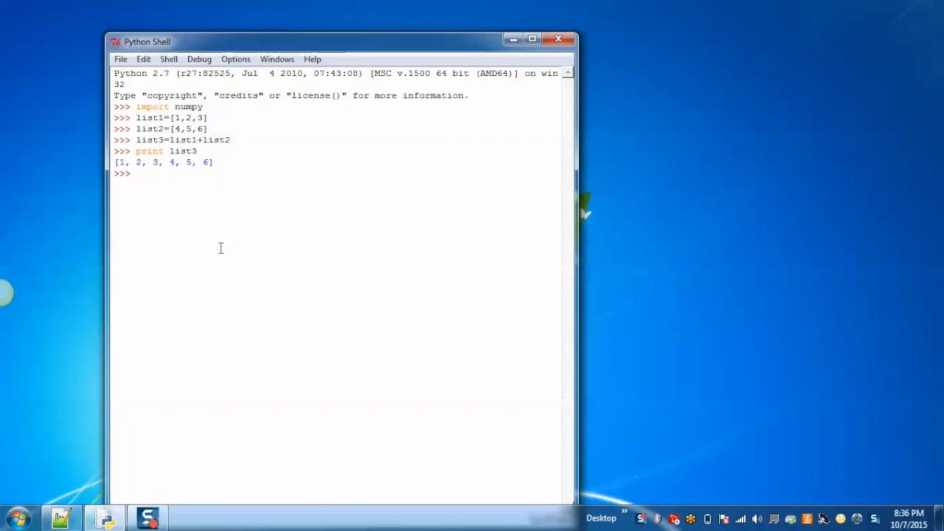
{"action": "mouse_move", "coordinate": [150, 174]}
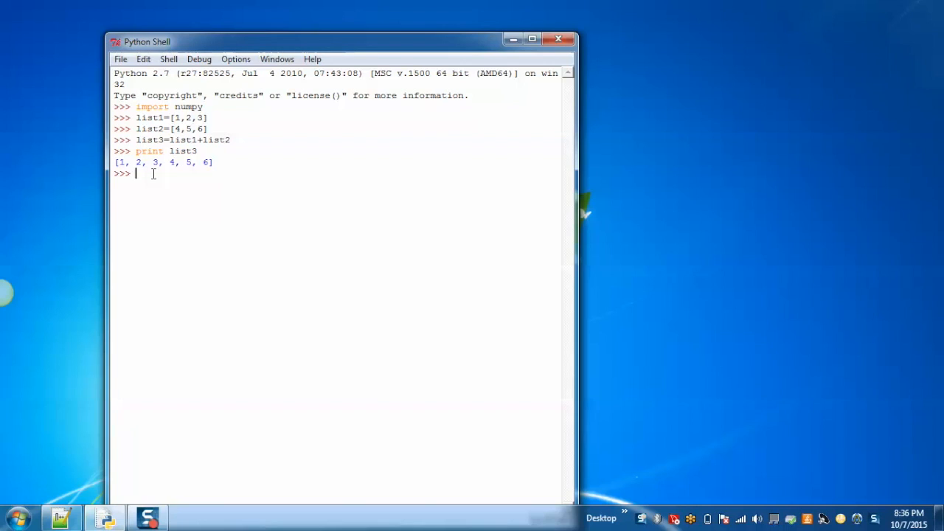
Import numpy again and redefine list1 = [1,2,3].
{"action": "type", "text": "import"}
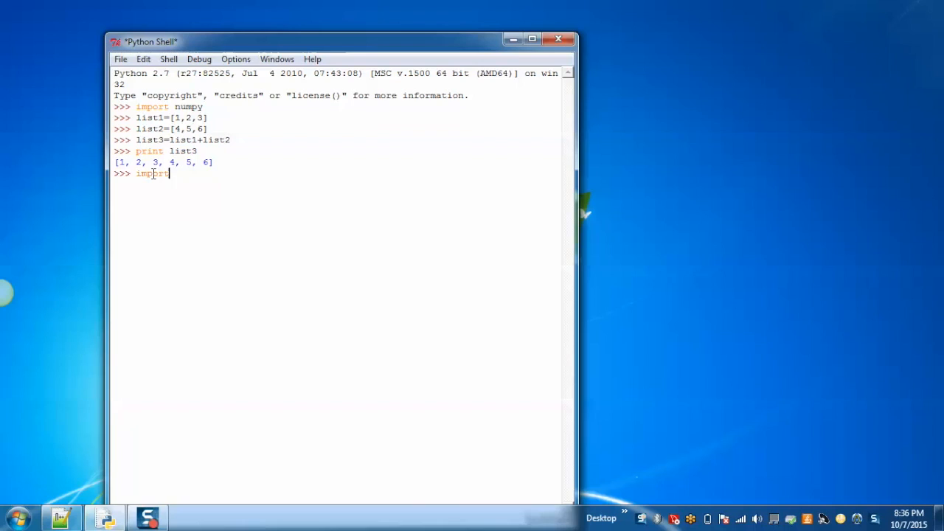
{"action": "type", "text": "numpy"}
{"action": "type", "text": "lis"}
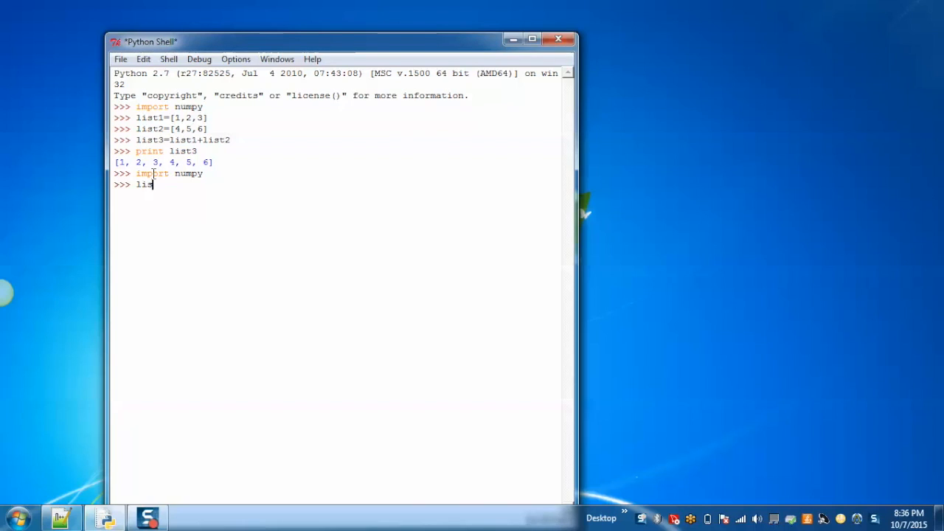
{"action": "type", "text": "t1="}
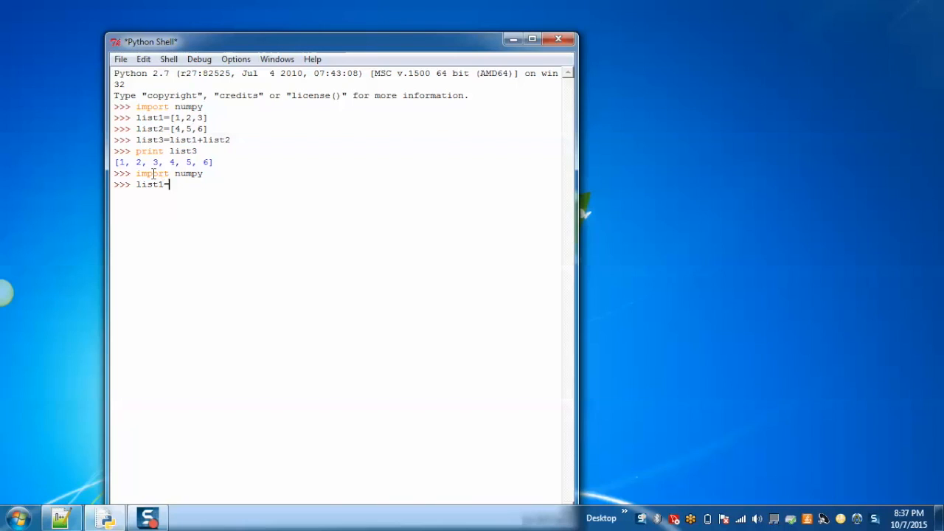
{"action": "type", "text": "[1,2,3]"}
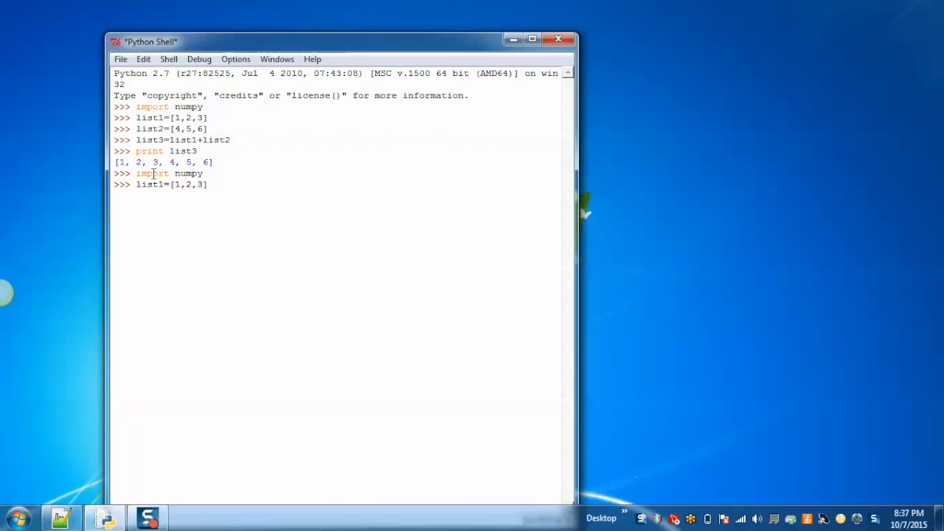
Redefine list2 = [4,5,6] at the prompt.
{"action": "type", "text": "lis"}
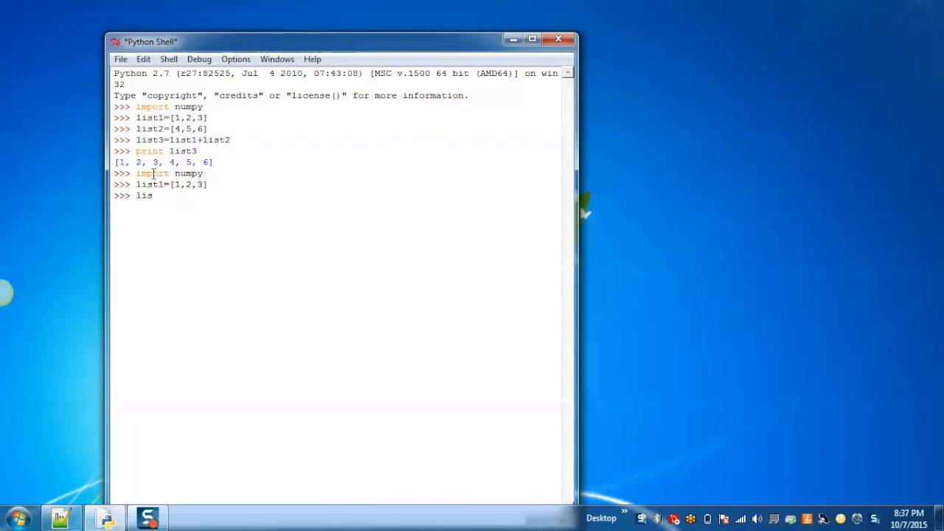
{"action": "type", "text": "t2"}
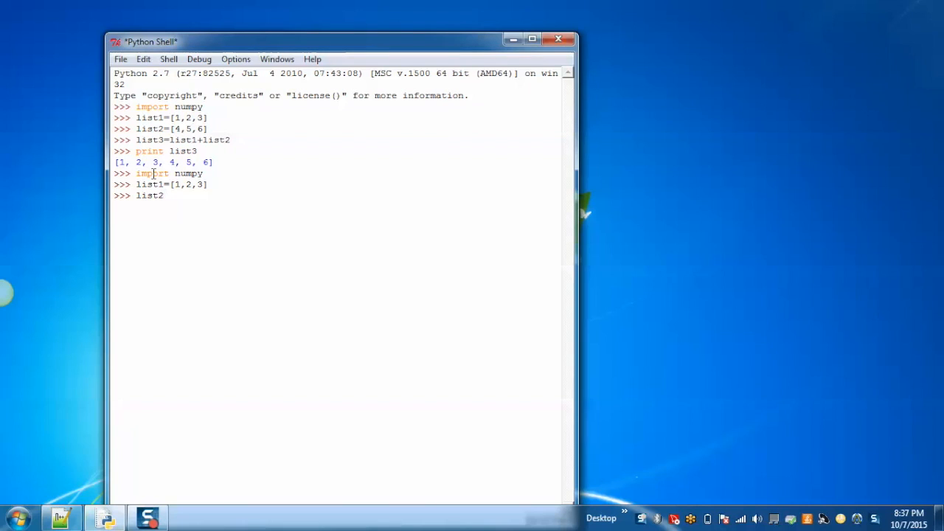
{"action": "type", "text": "=["}
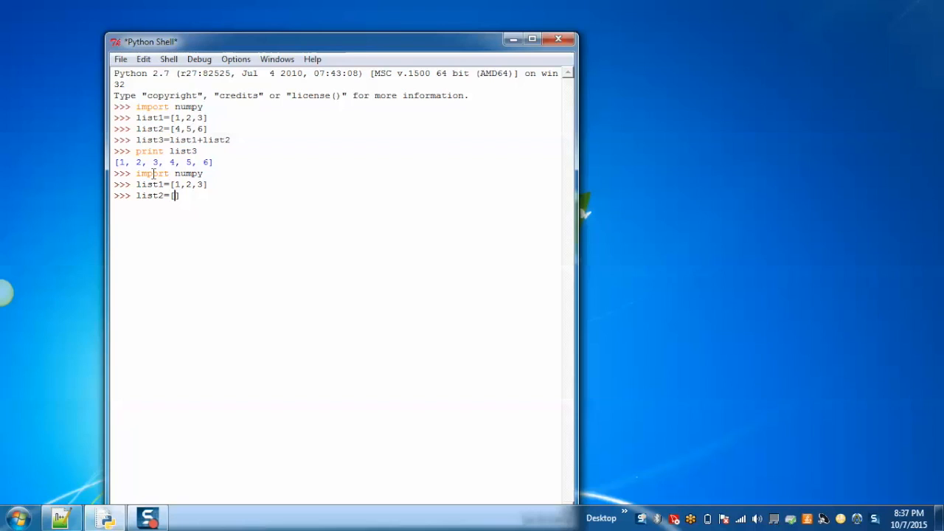
{"action": "type", "text": "4,5,6]"}
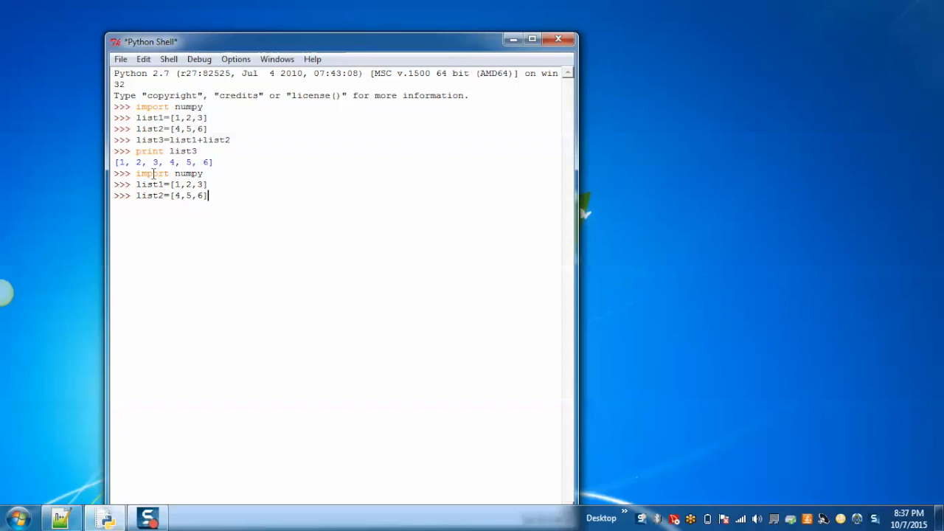
{"action": "key", "text": "Return"}
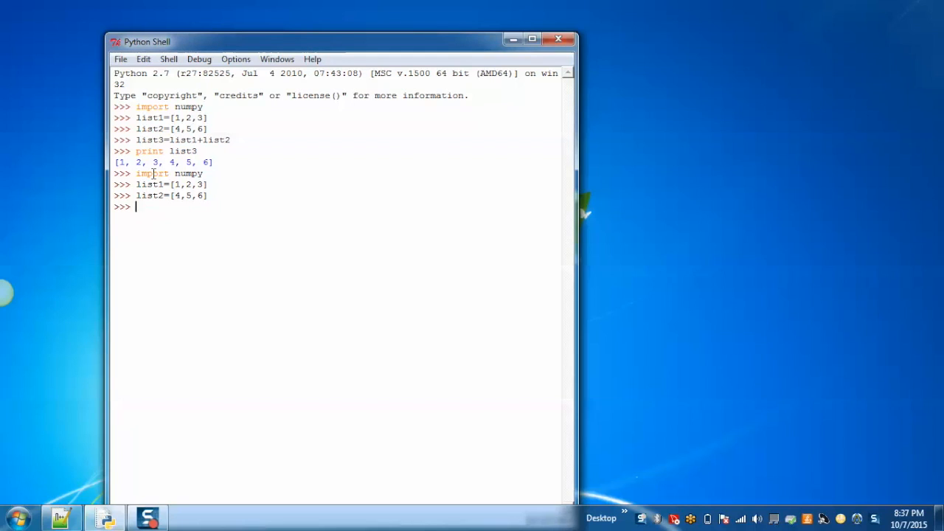
Create numpy array a from list1 with numpy.array(list1).
{"action": "type", "text": "a= n"}
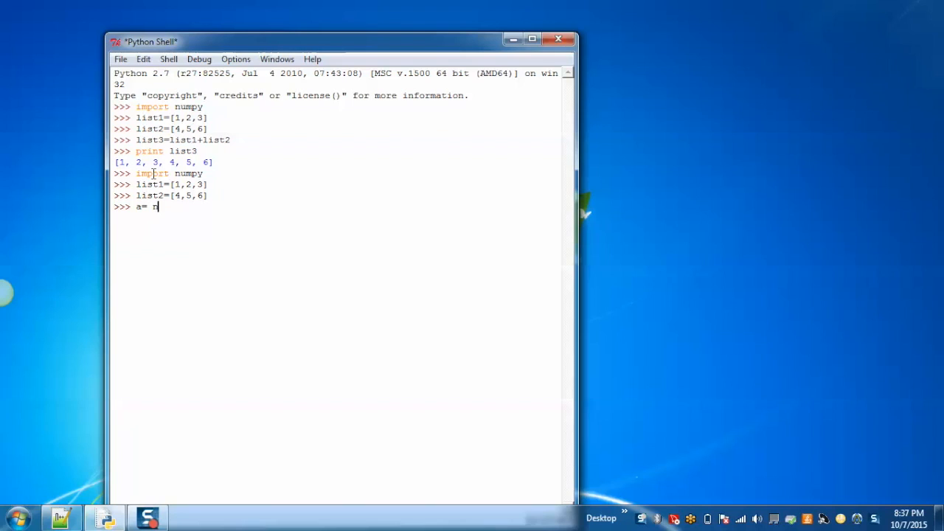
{"action": "type", "text": "umpy.arra"}
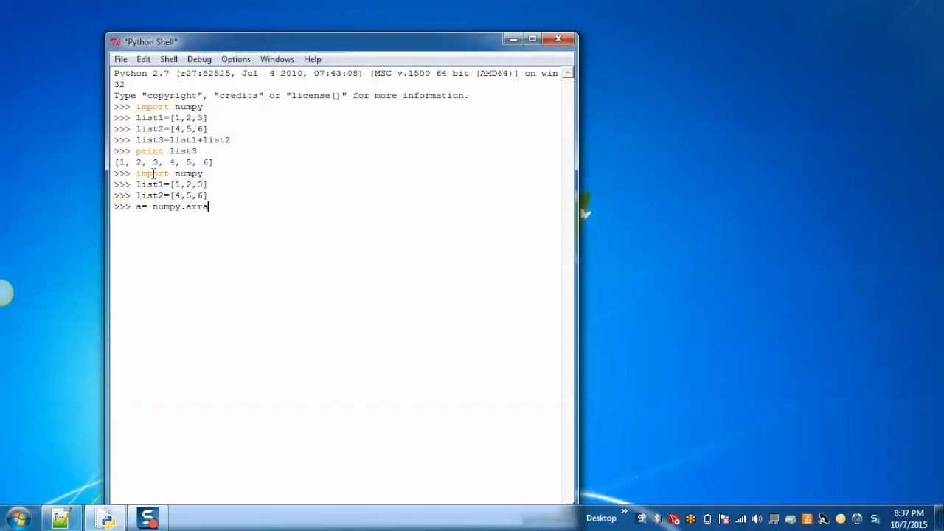
{"action": "type", "text": "y"}
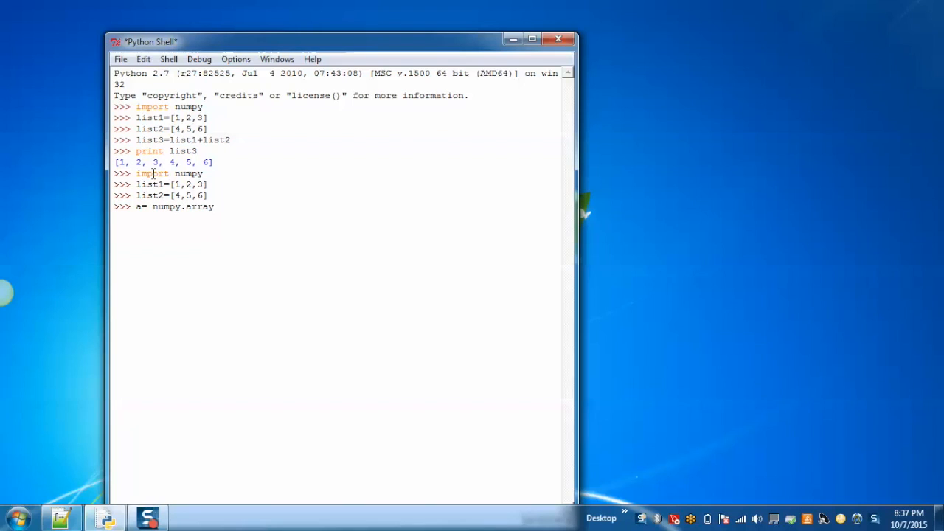
{"action": "type", "text": "(list)"}
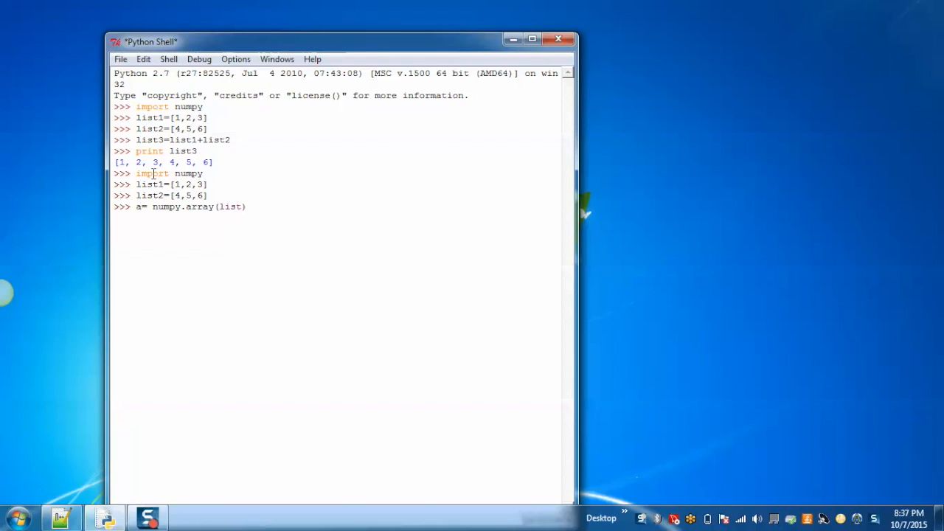
{"action": "key", "text": "Return"}
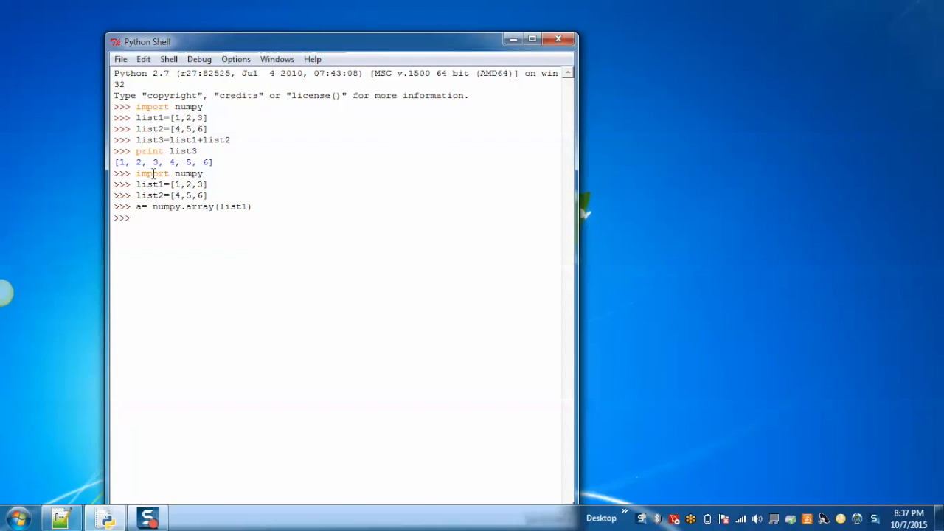
Create numpy array b from list2 with numpy.array(list2).
{"action": "type", "text": "b= nu"}
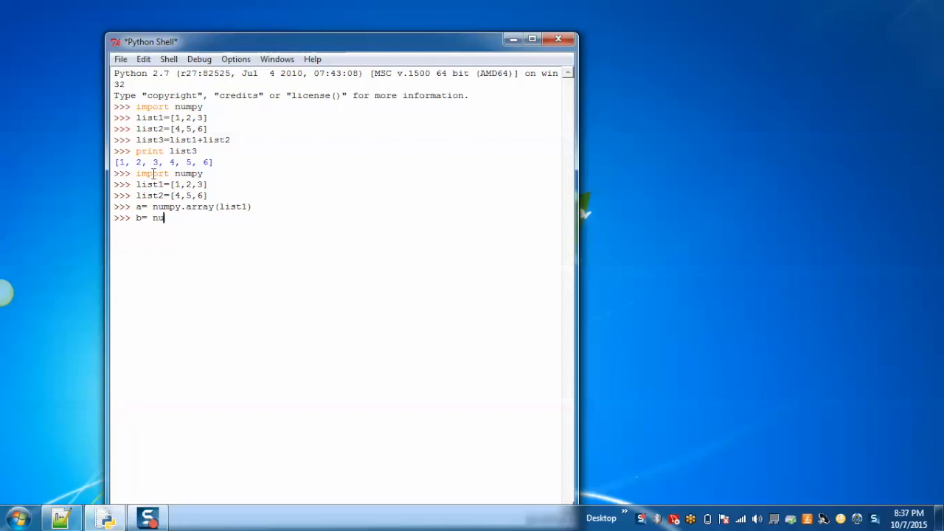
{"action": "type", "text": "mpy.arr"}
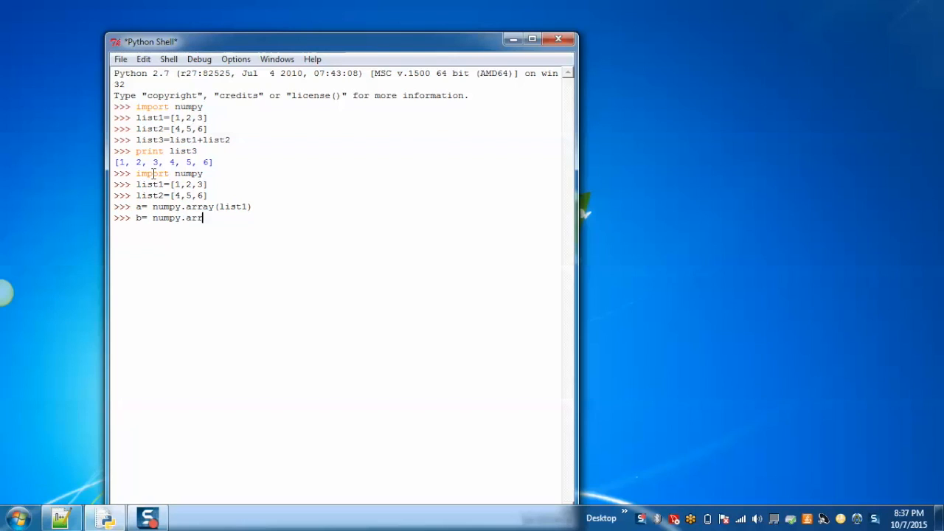
{"action": "type", "text": "ay("}
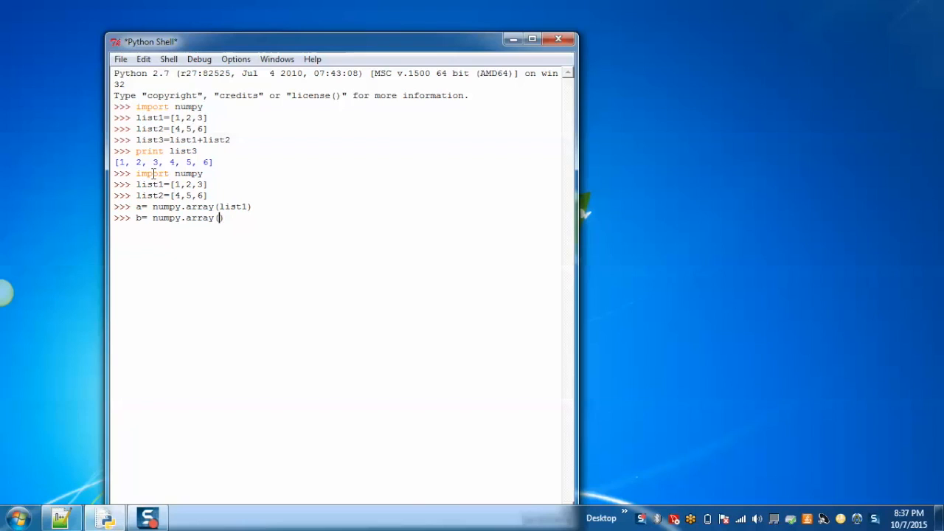
{"action": "type", "text": "list2"}
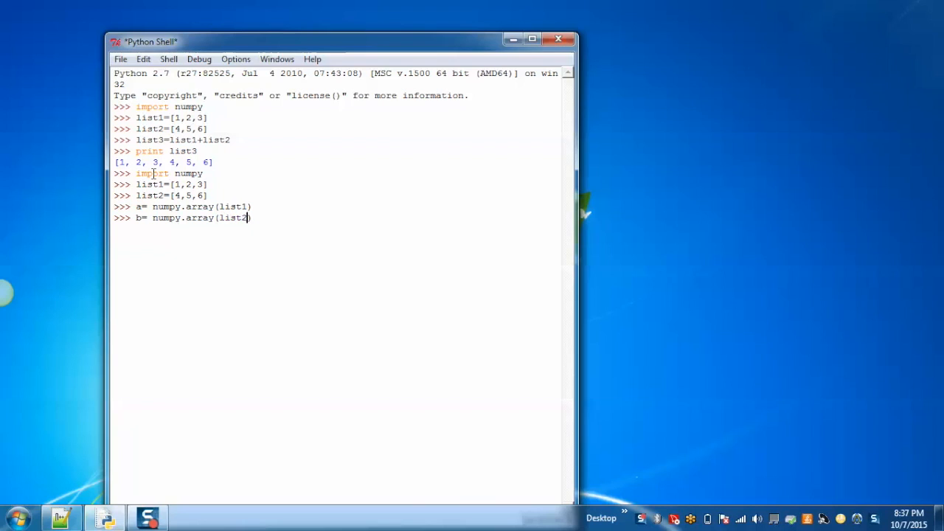
{"action": "key", "text": "return"}
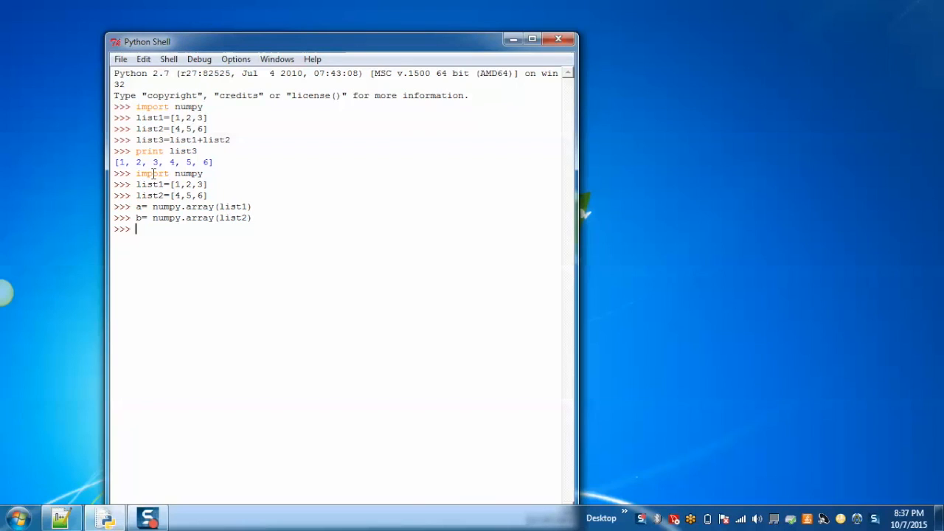
Add the arrays as c = a + b and print c to show [5 7 9].
{"action": "type", "text": "c=a+b"}
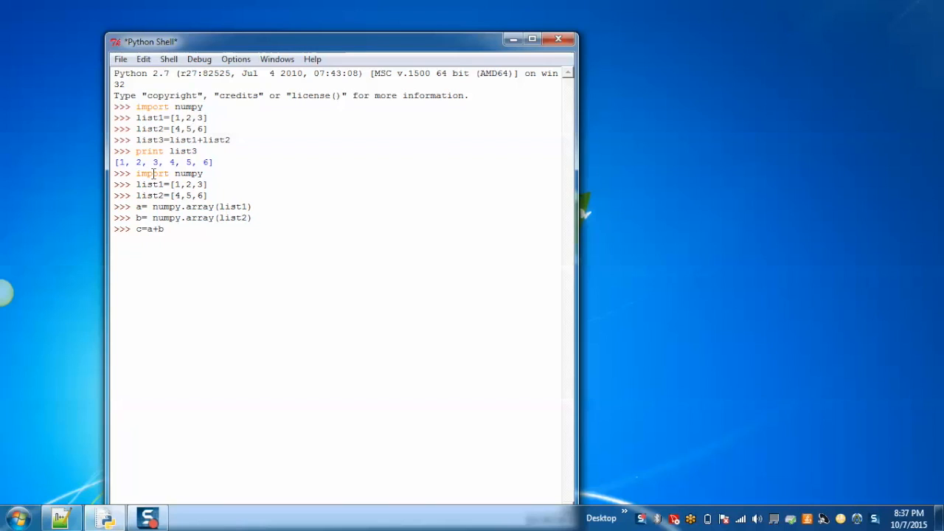
{"action": "type", "text": "pri"}
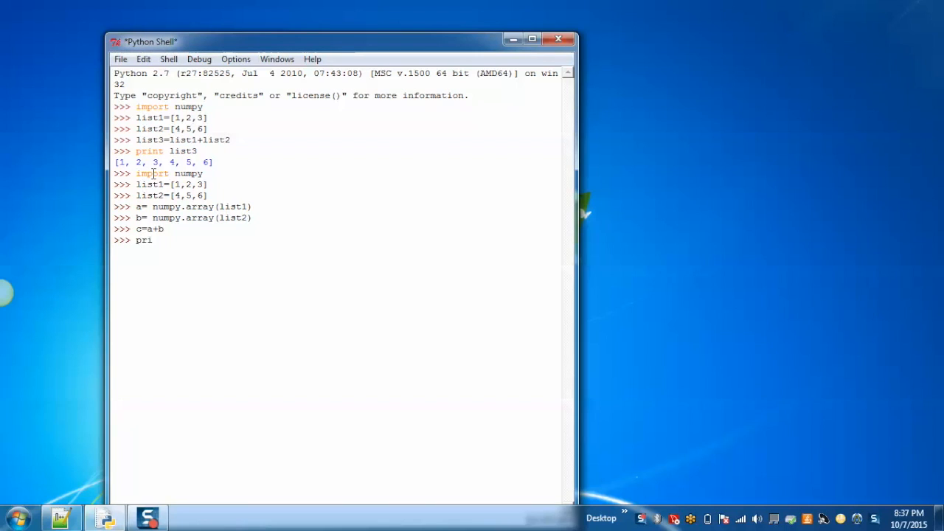
{"action": "key", "text": "Return"}
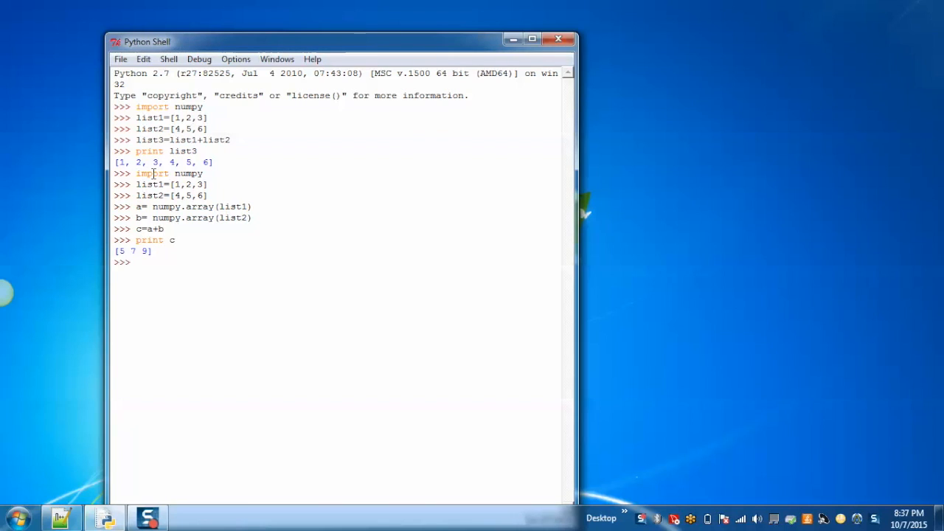